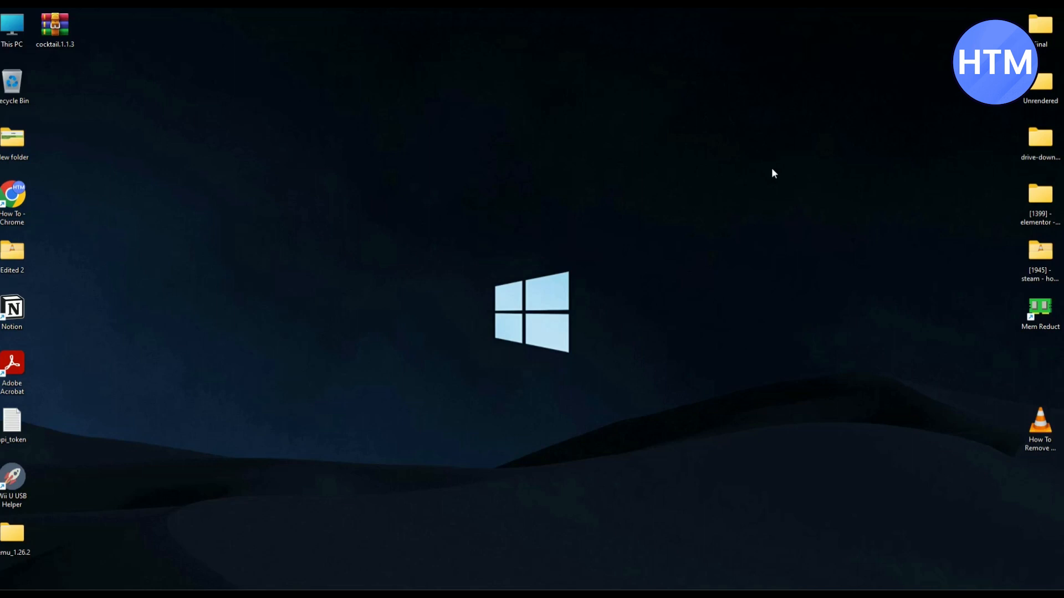
mouse_move(756, 454)
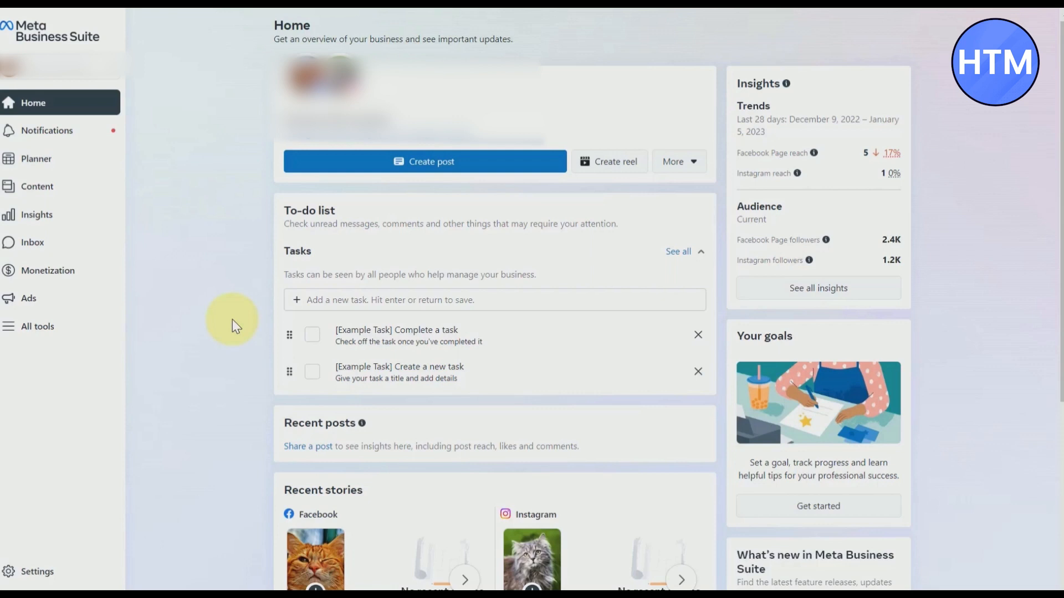
mouse_move(122, 488)
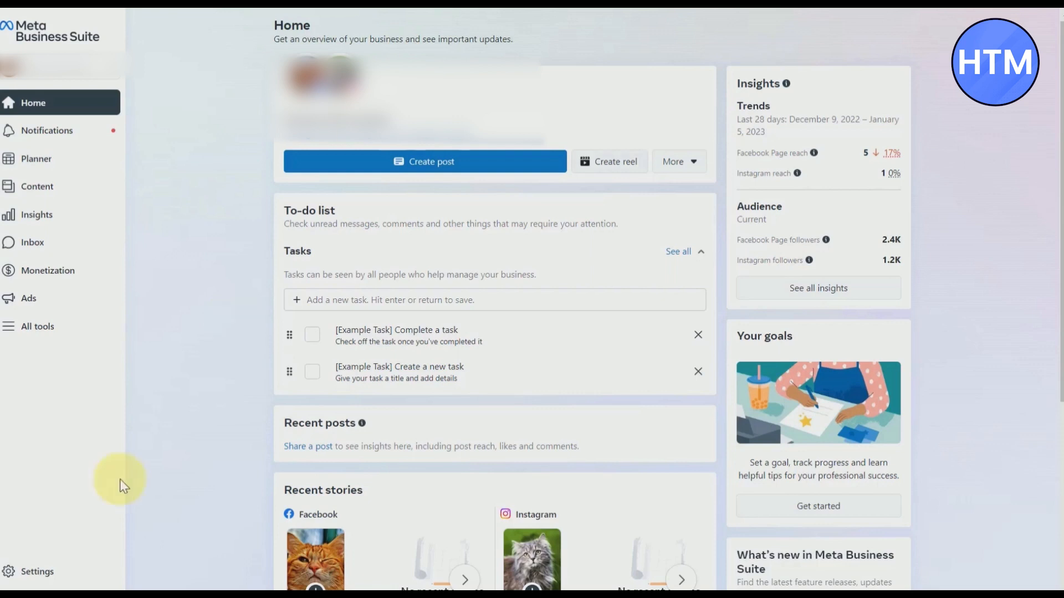
mouse_move(299, 473)
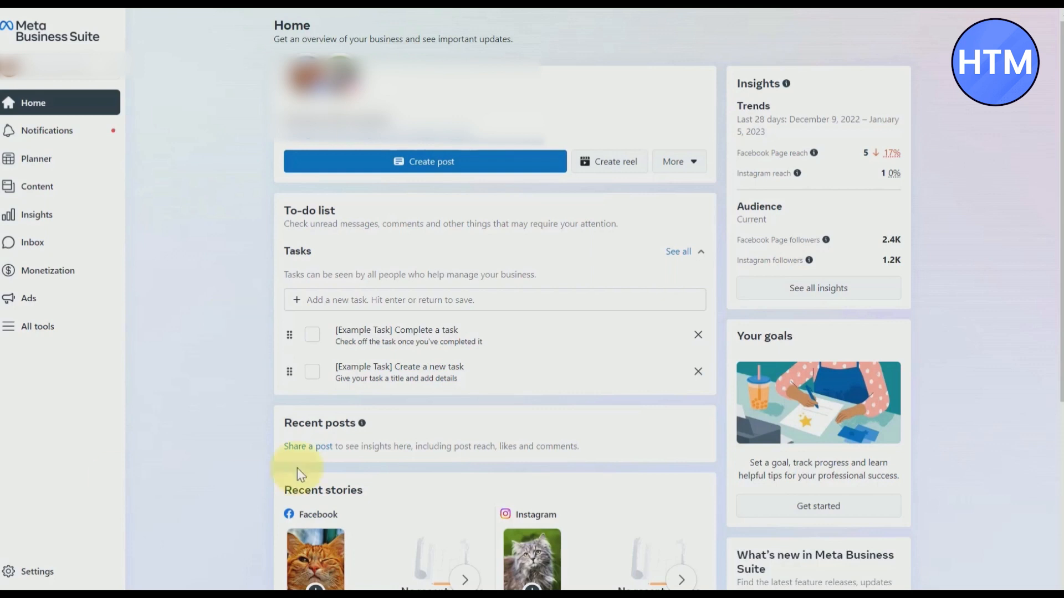
Reach the business account Settings page via All tools, showing people with admin access.
click(37, 326)
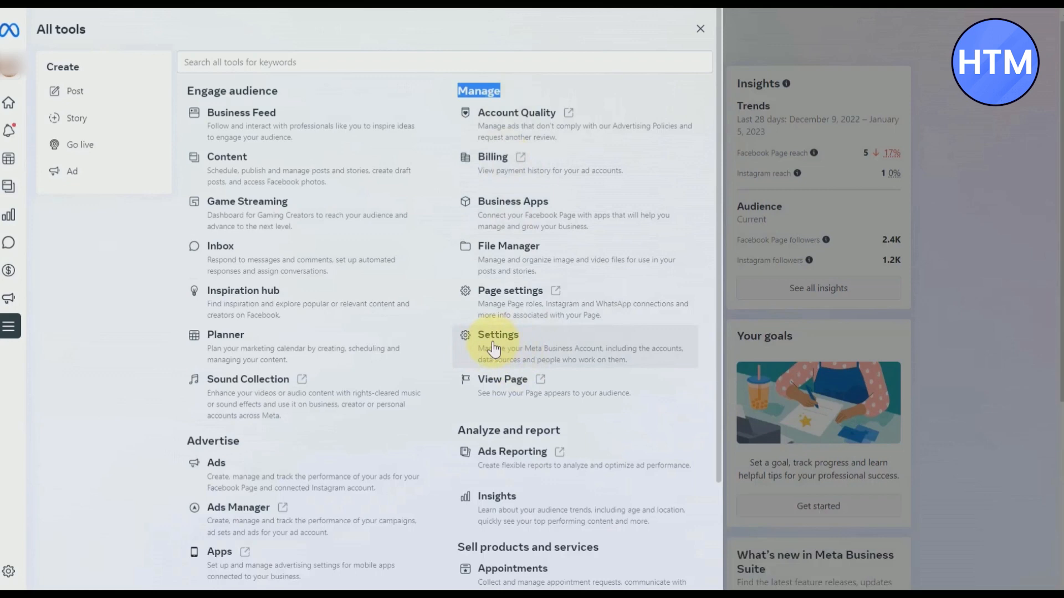
click(498, 335)
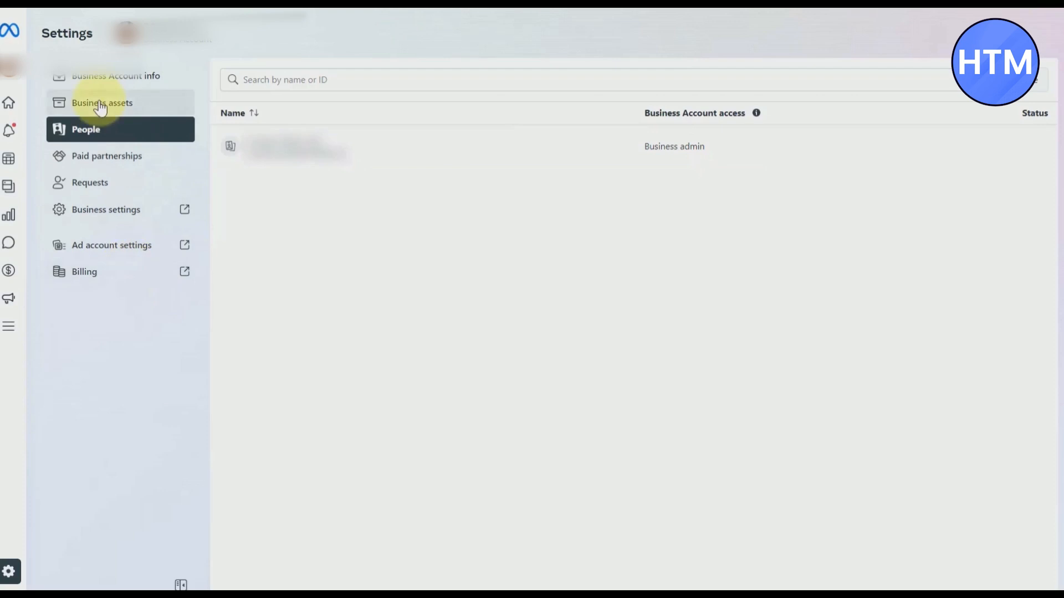
Show Business assets filtered to Pages, listing the four Facebook Pages and their access counts.
click(102, 102)
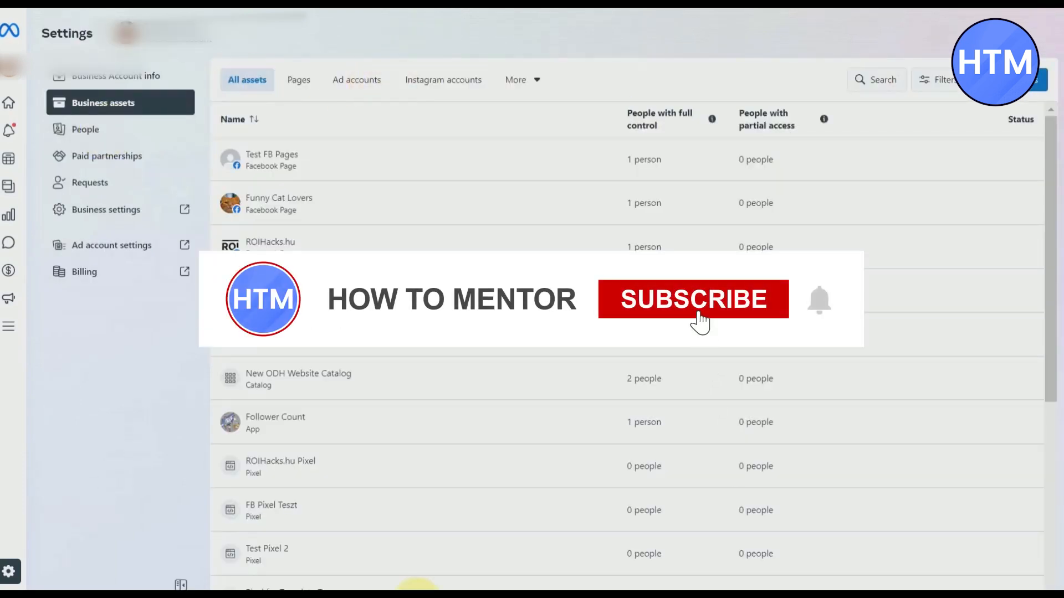
click(692, 299)
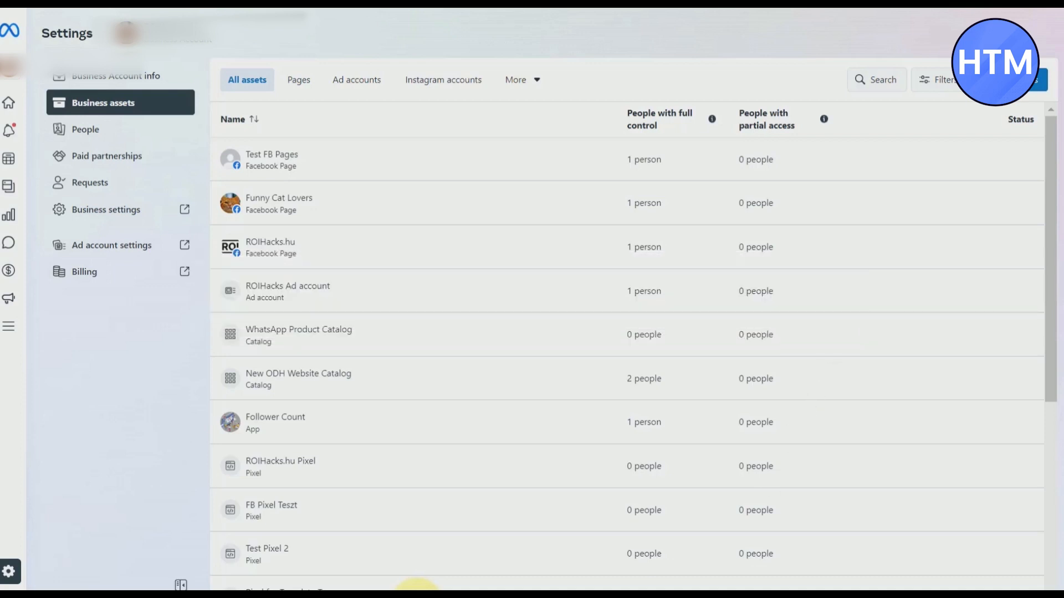
click(298, 80)
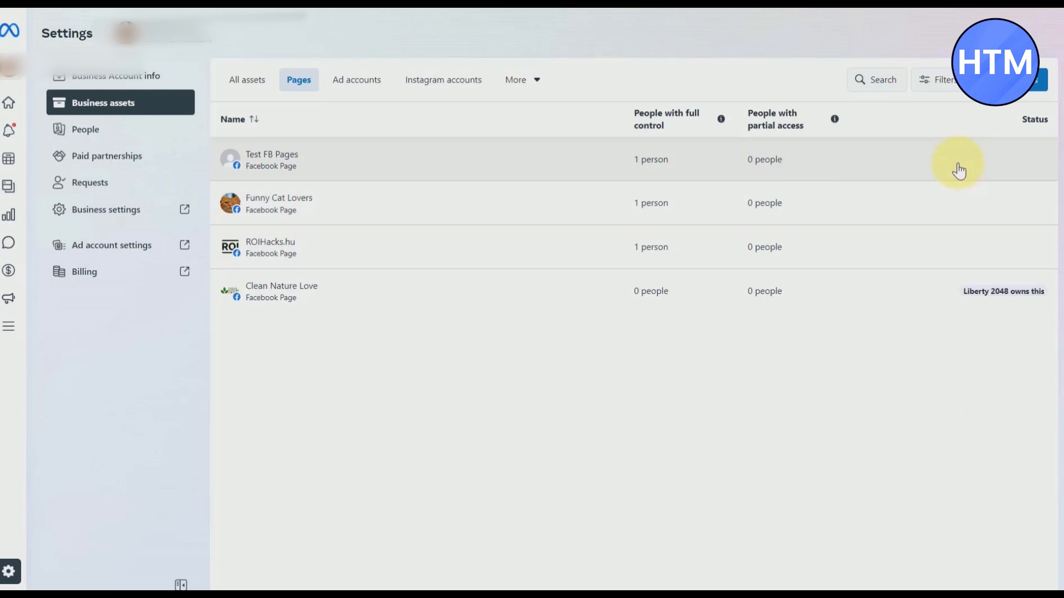
Select Test FB Pages and choose Remove from Business Account from its ··· actions menu.
click(271, 160)
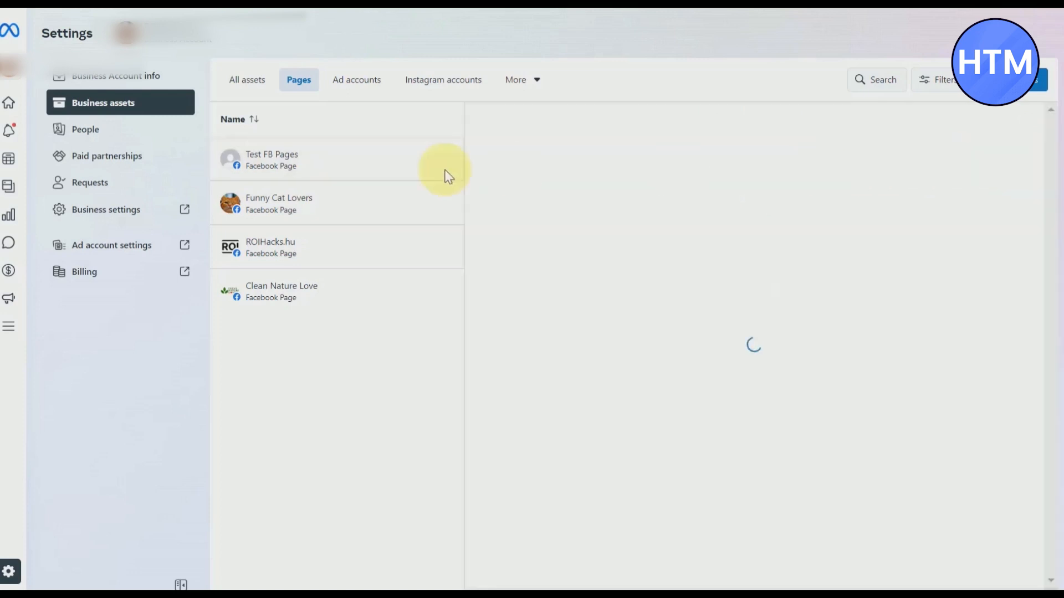
click(272, 160)
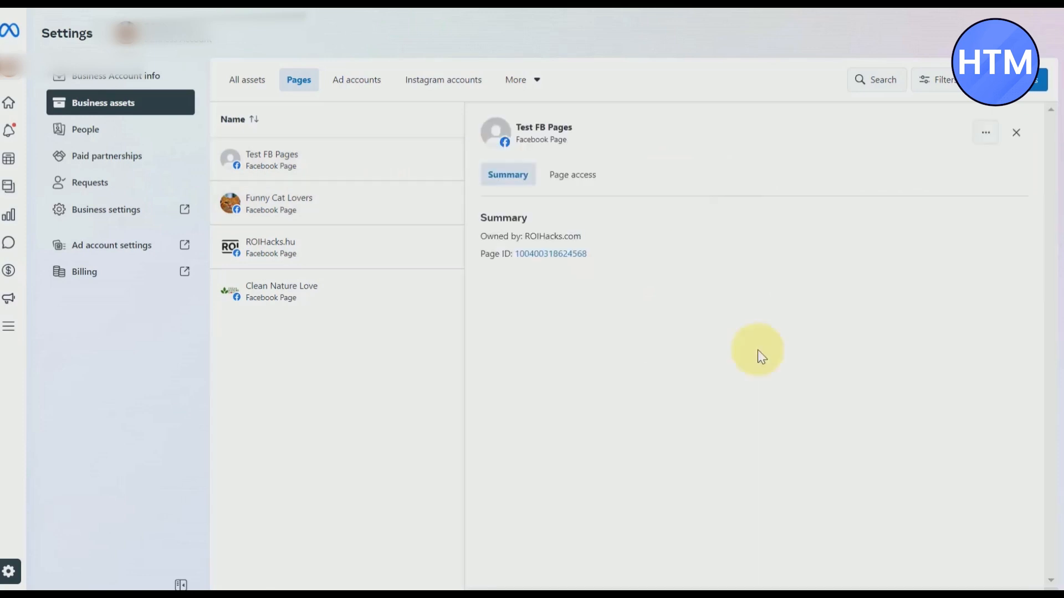
click(985, 132)
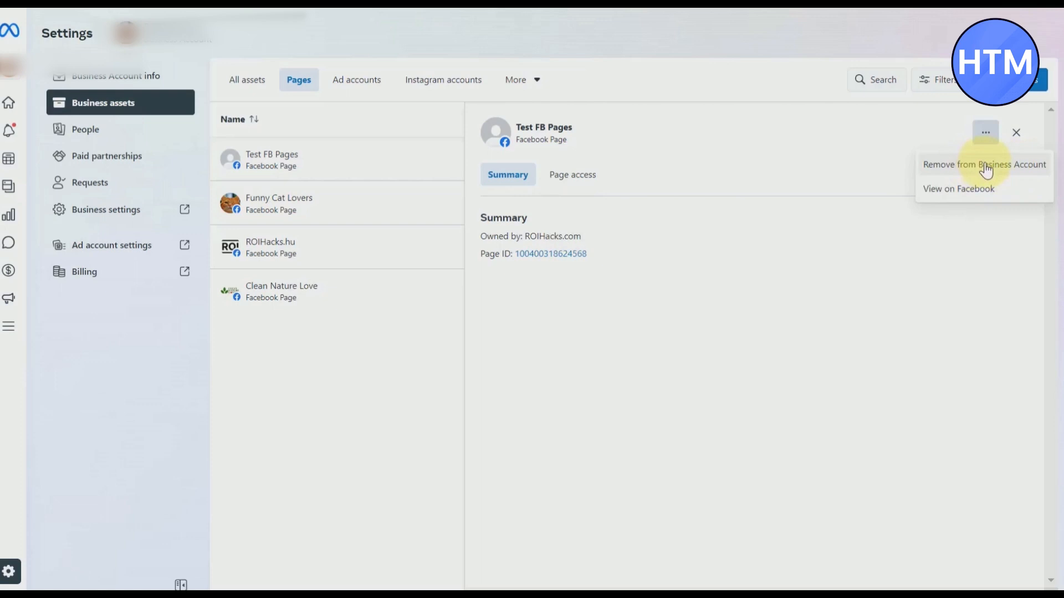
click(984, 164)
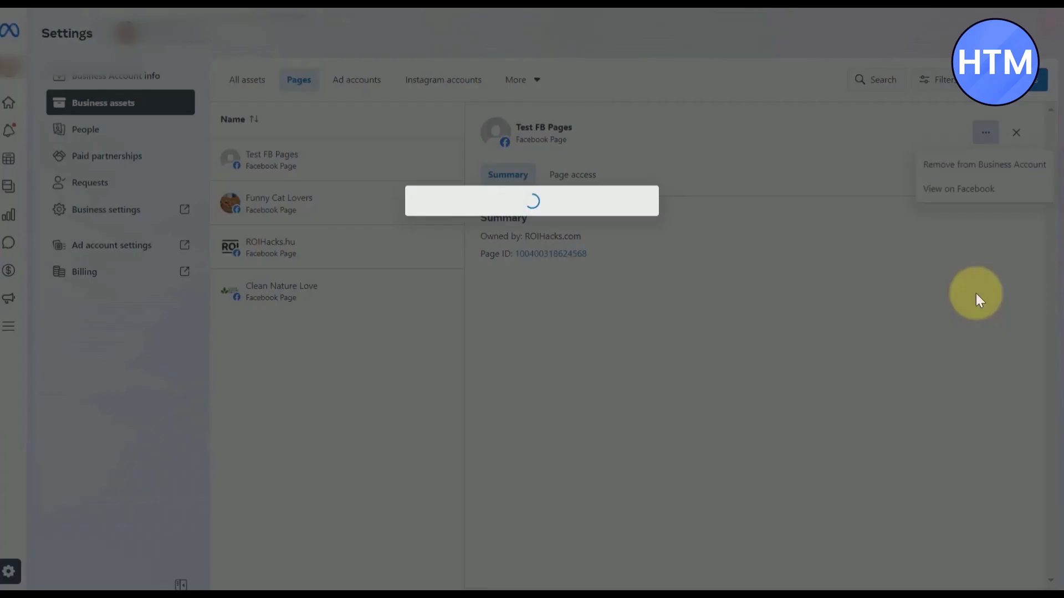
Confirm Remove Page so only Funny Cat Lovers, ROIHacks.hu and Clean Nature Love remain.
click(983, 164)
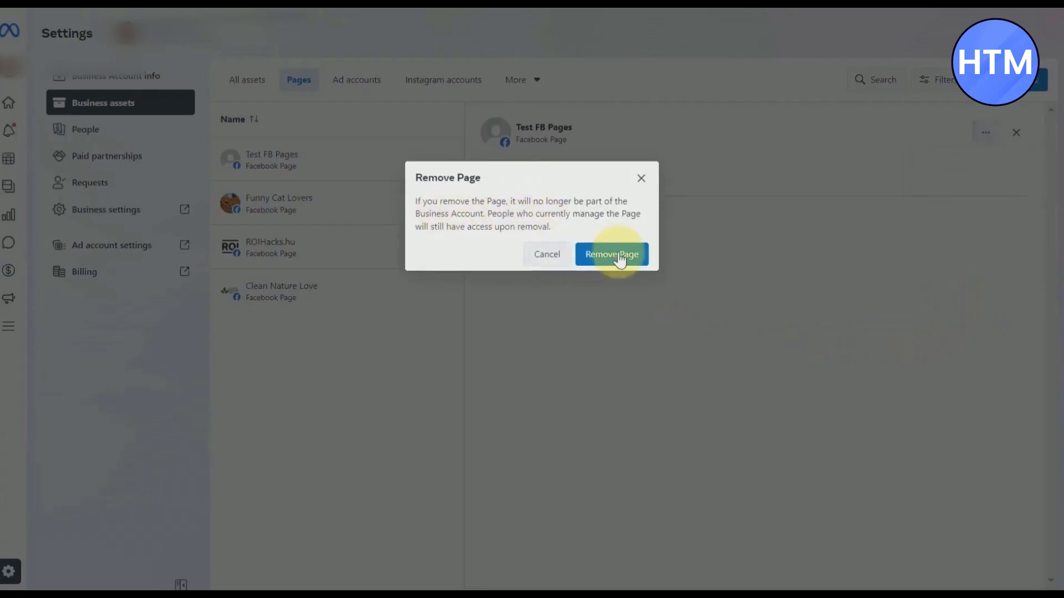
mouse_move(508, 204)
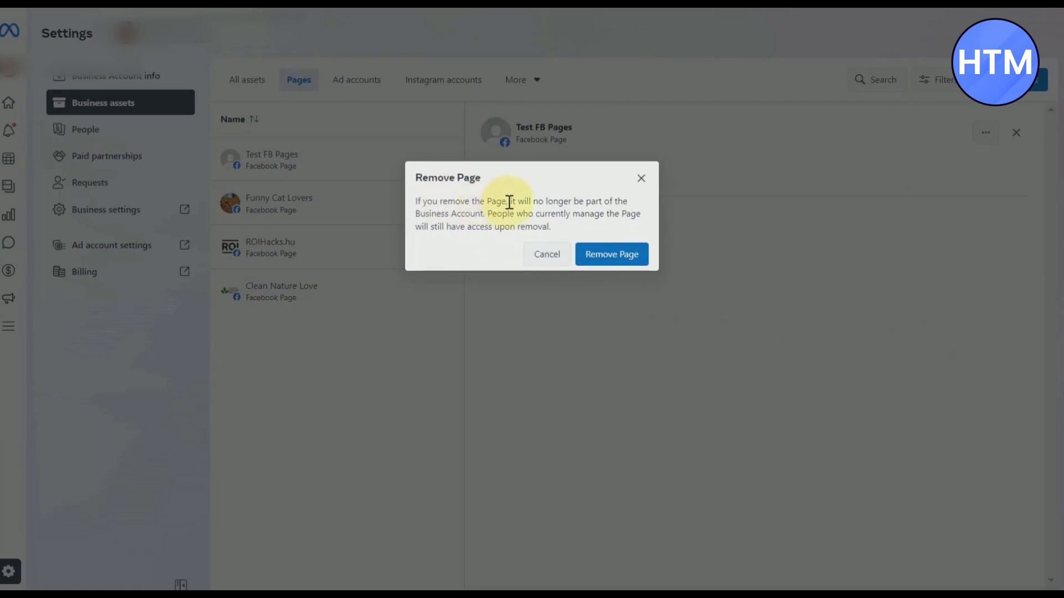
mouse_move(586, 210)
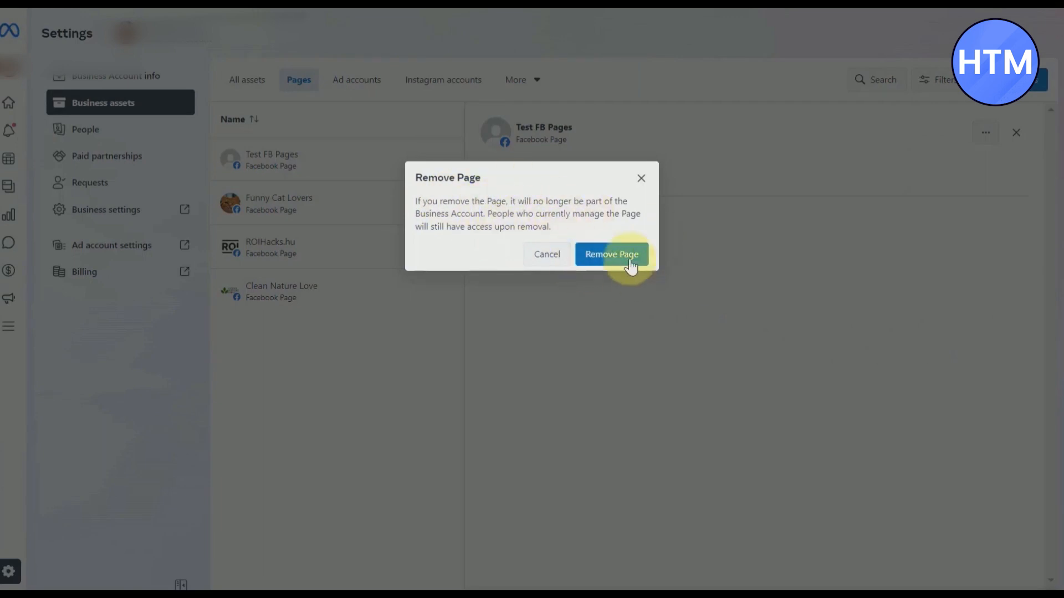
click(609, 254)
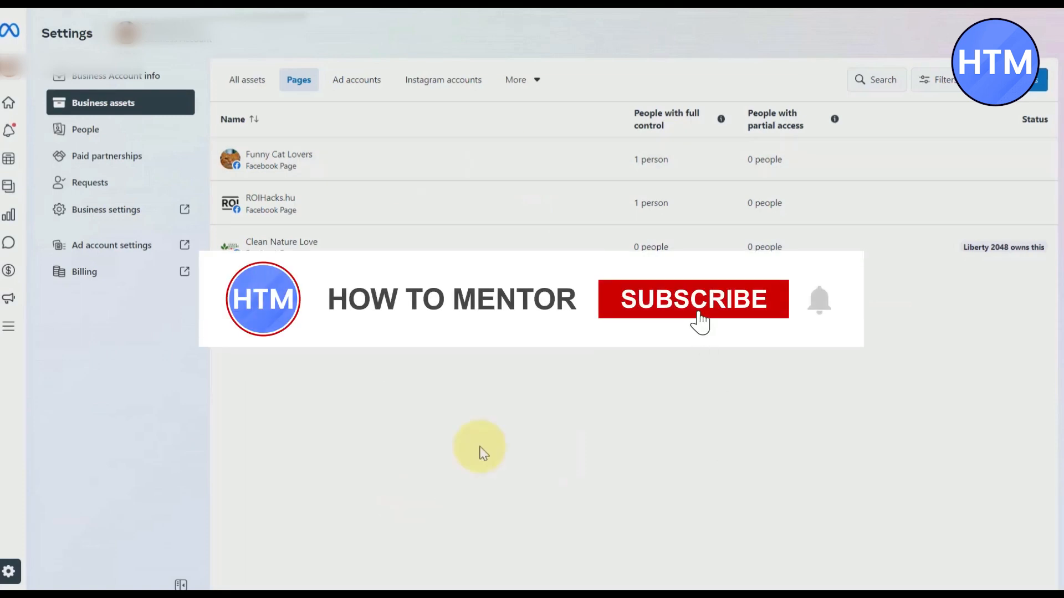
click(693, 299)
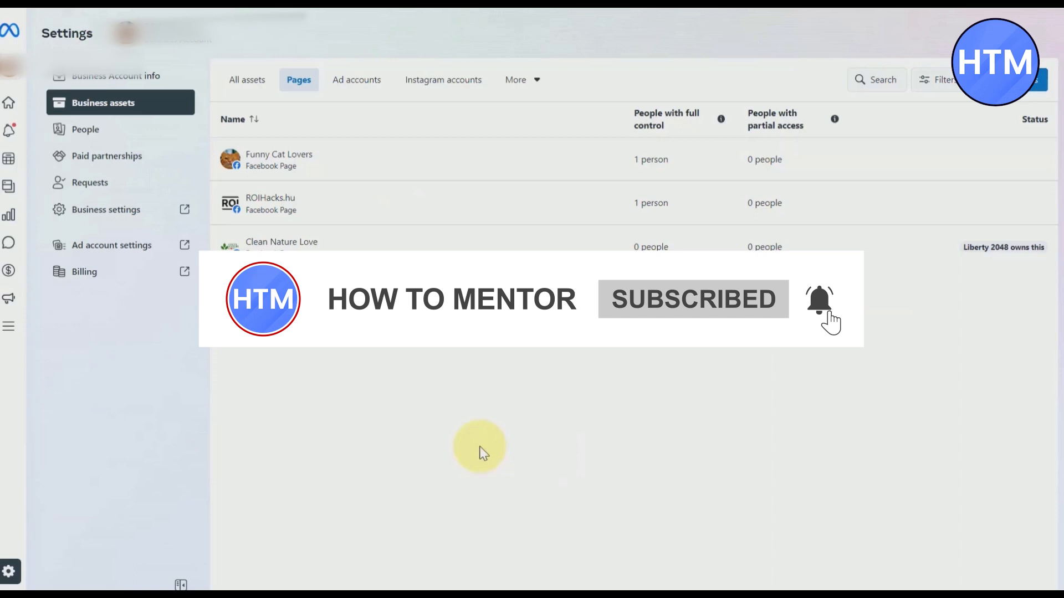